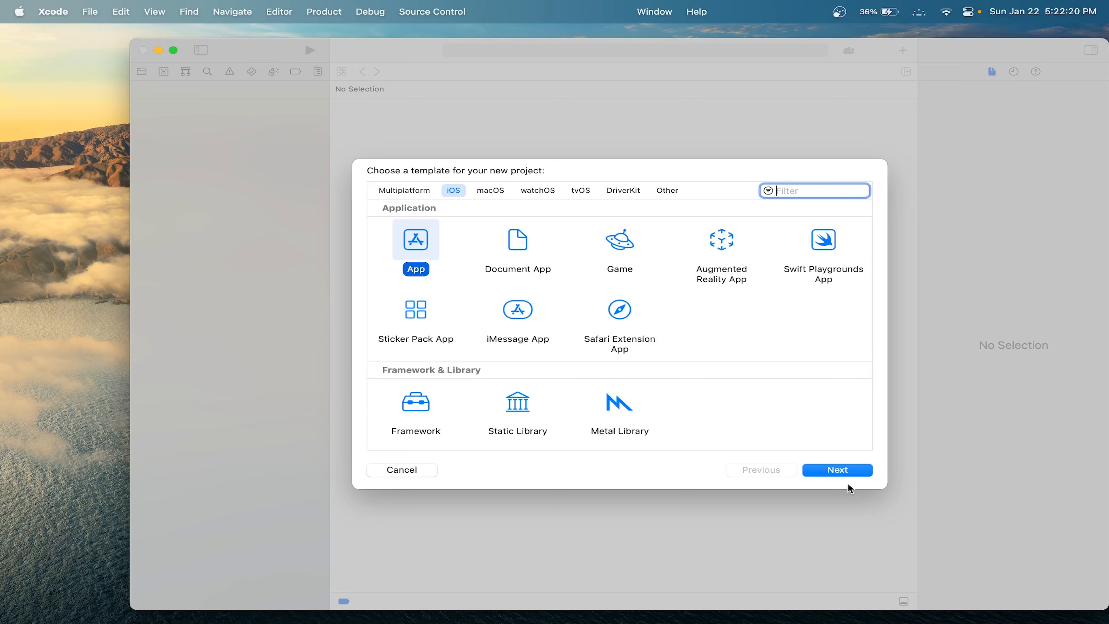
# - Accept the iOS App template and name the product PhotoFrame, keeping Storyboard and Swift
pyautogui.click(836, 470)
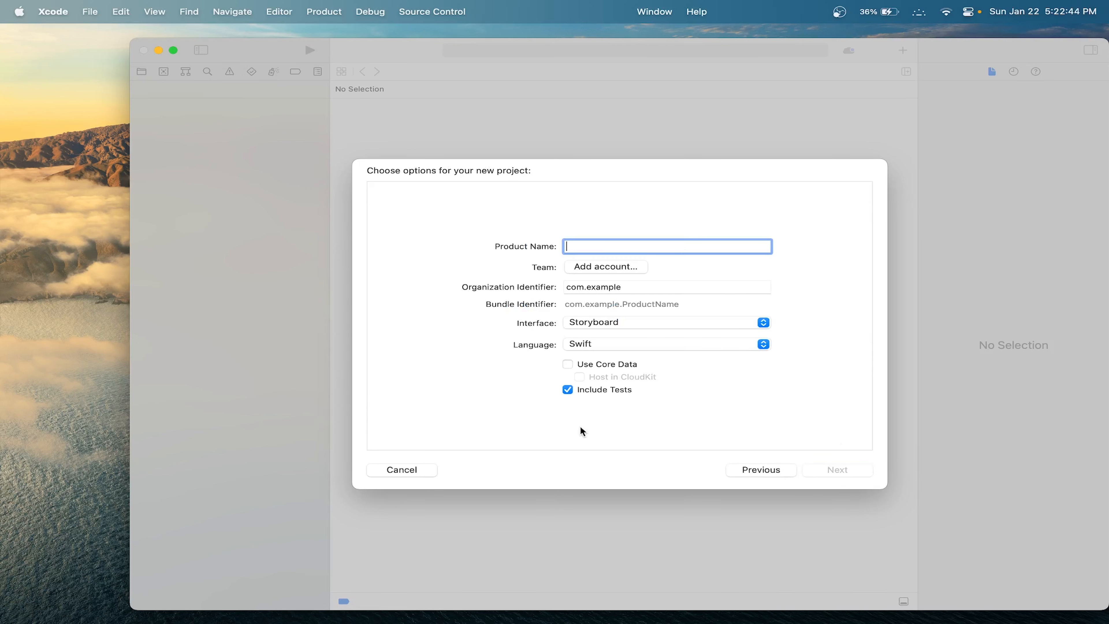
pyautogui.write('P')
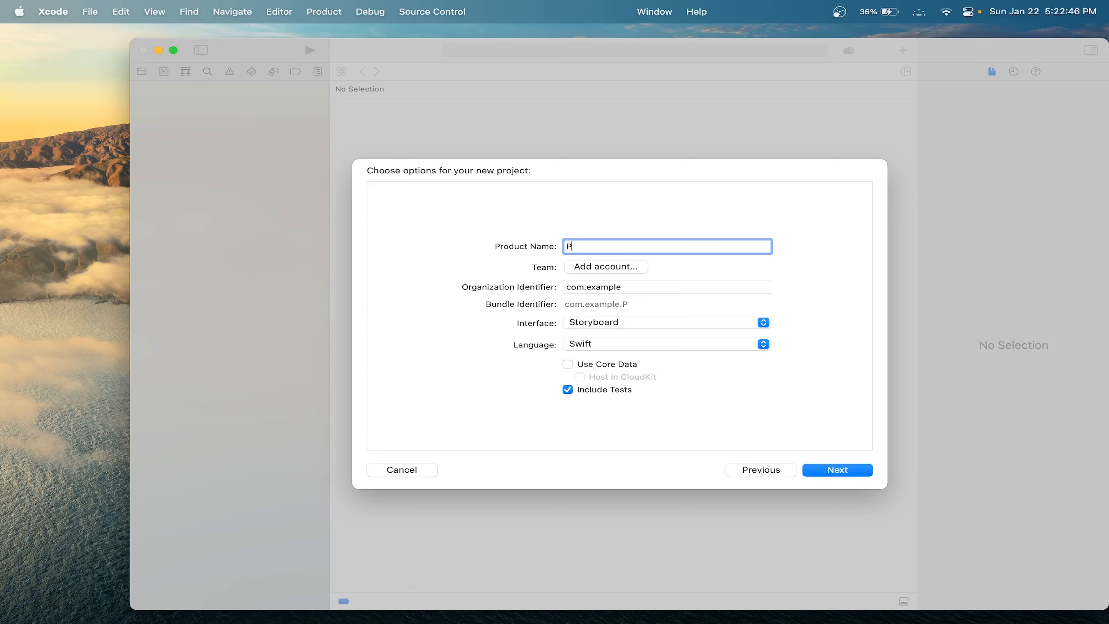
pyautogui.write('hotoFram')
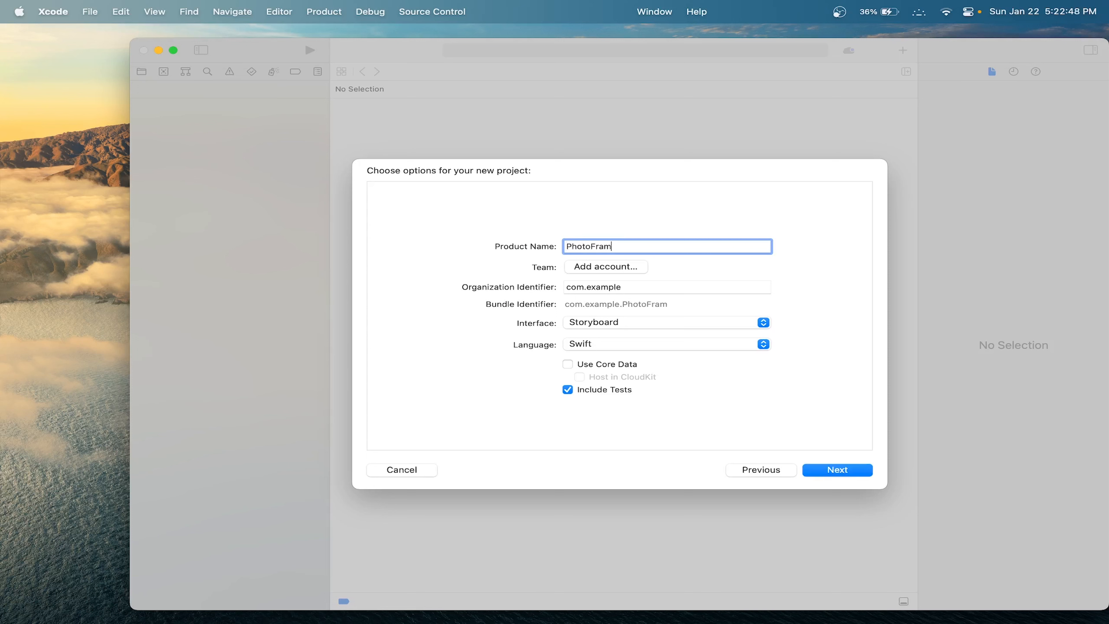
pyautogui.write('e')
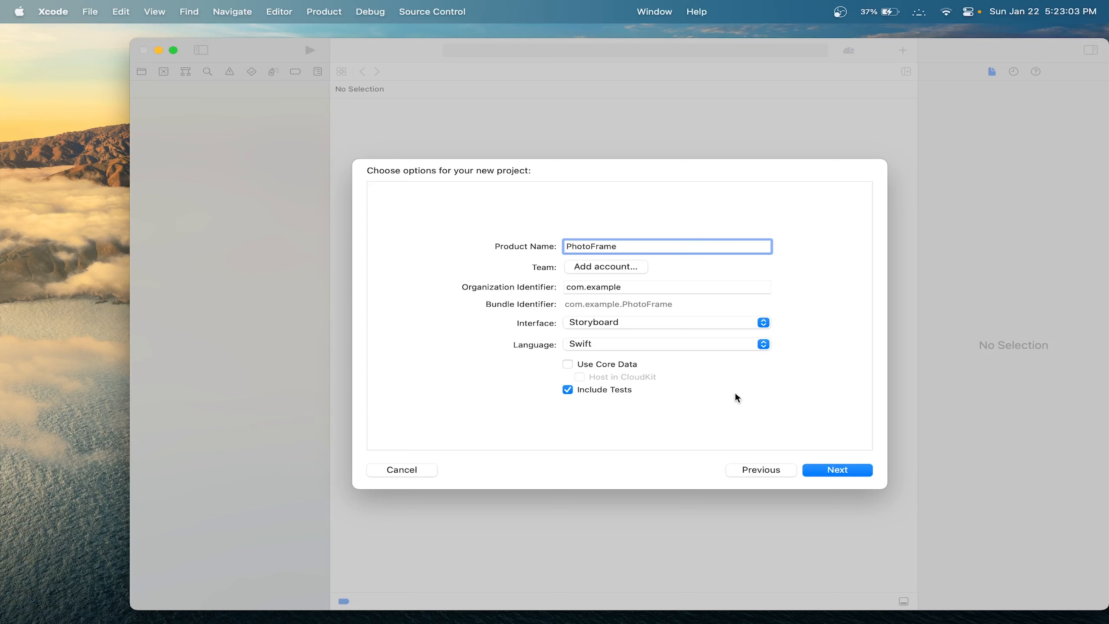
pyautogui.moveTo(570, 354)
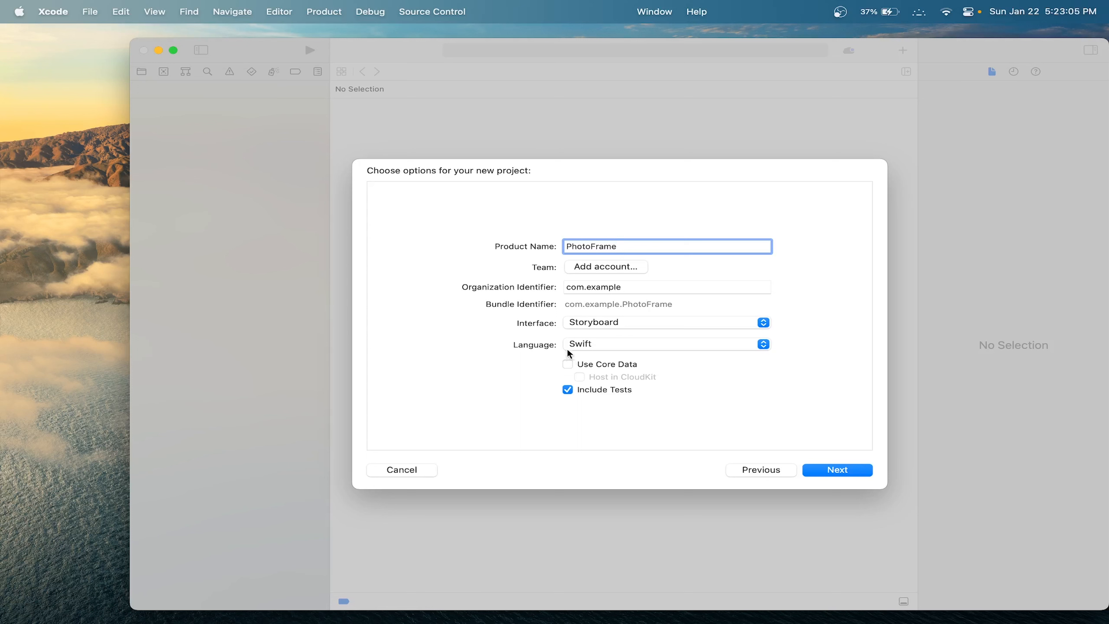
pyautogui.moveTo(762, 368)
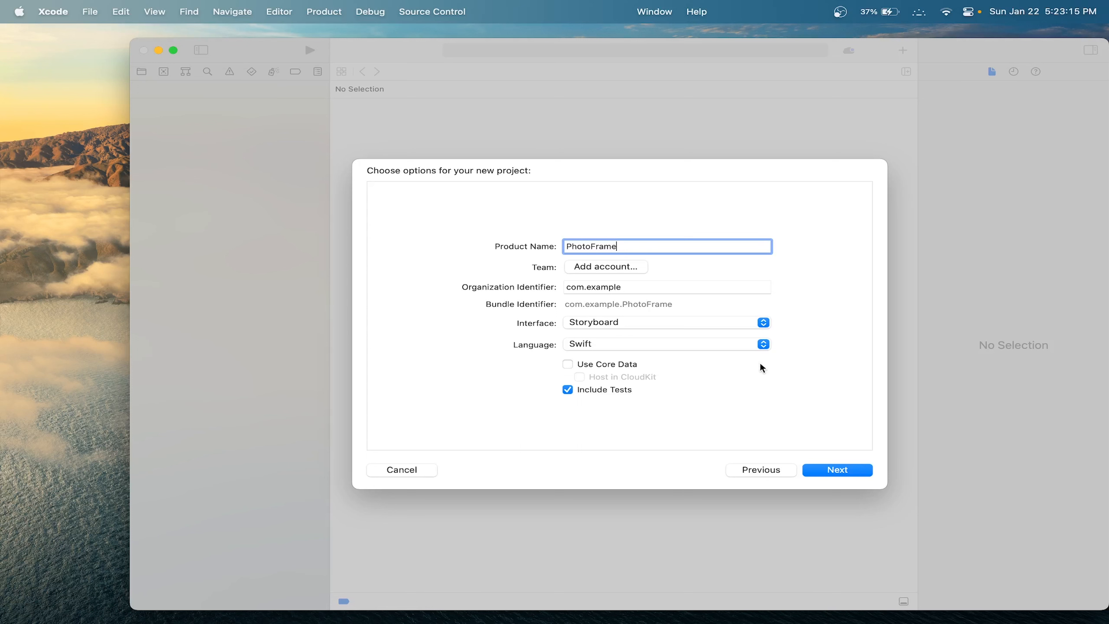
# - Finish creating PhotoFrame so Main.storyboard shows an empty view controller
pyautogui.click(837, 470)
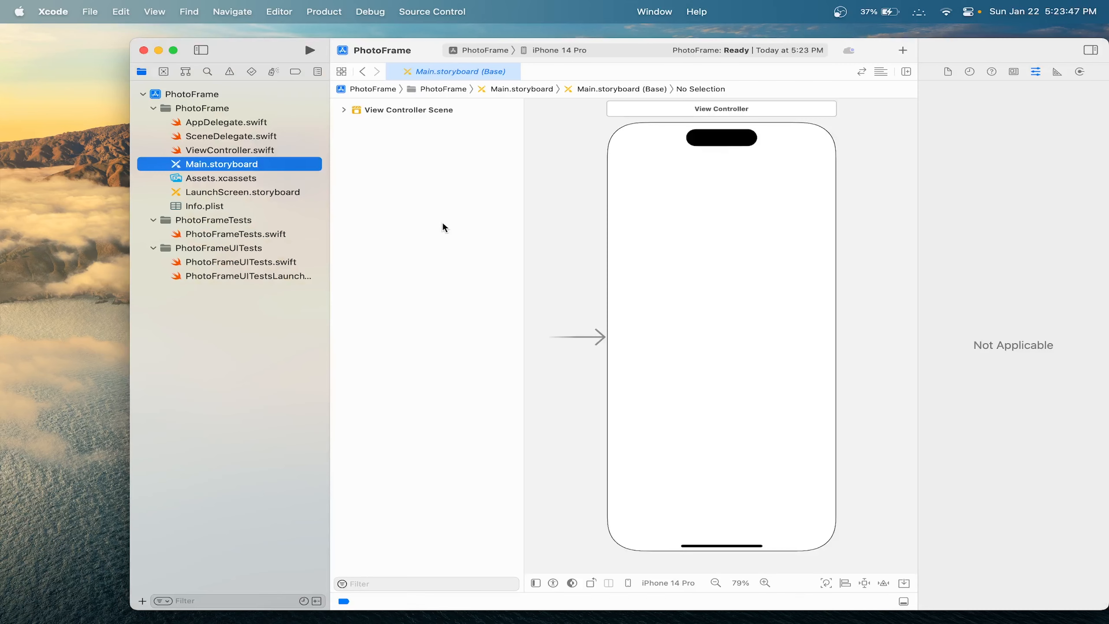
pyautogui.moveTo(226, 172)
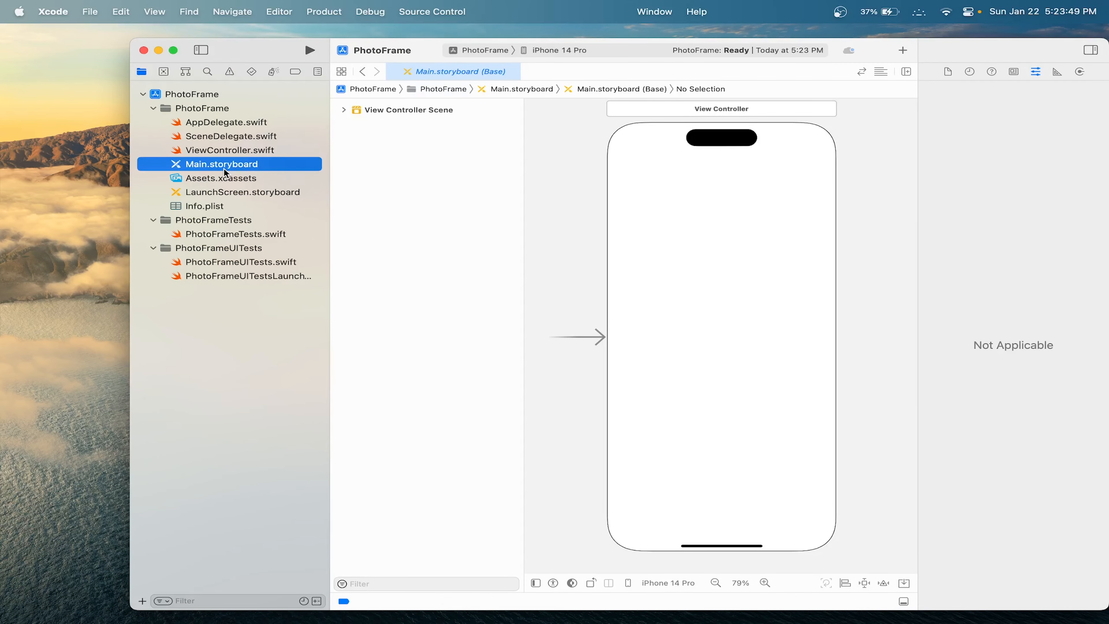
pyautogui.moveTo(125, 312)
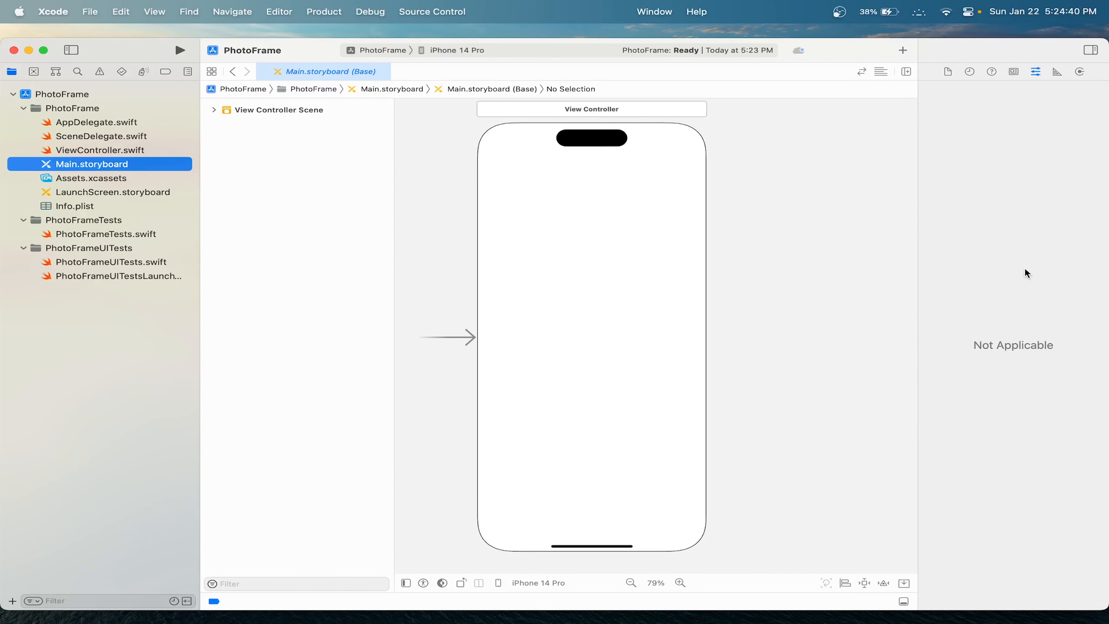
pyautogui.moveTo(80, 242)
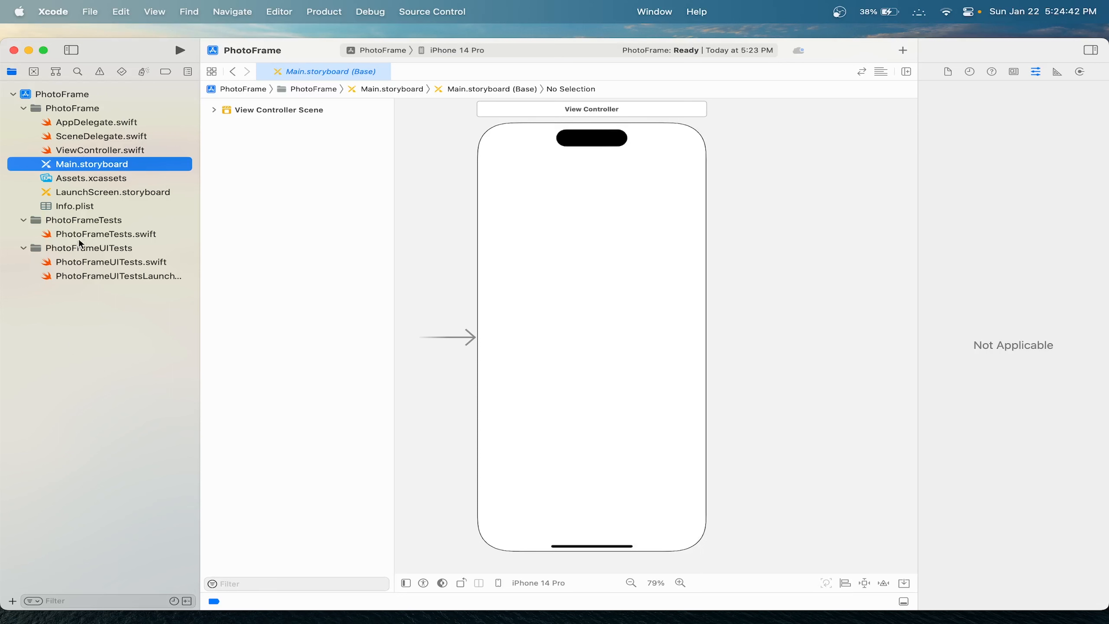
pyautogui.moveTo(117, 292)
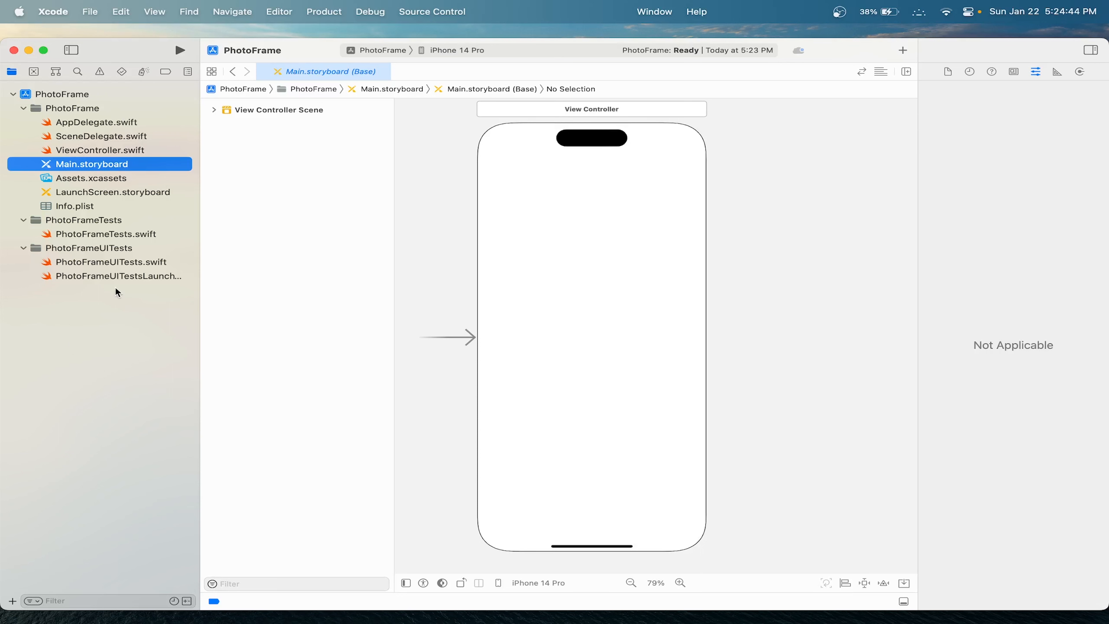
# - Build and launch the blank PhotoFrame app on the iPhone 14 Pro simulator
pyautogui.click(181, 49)
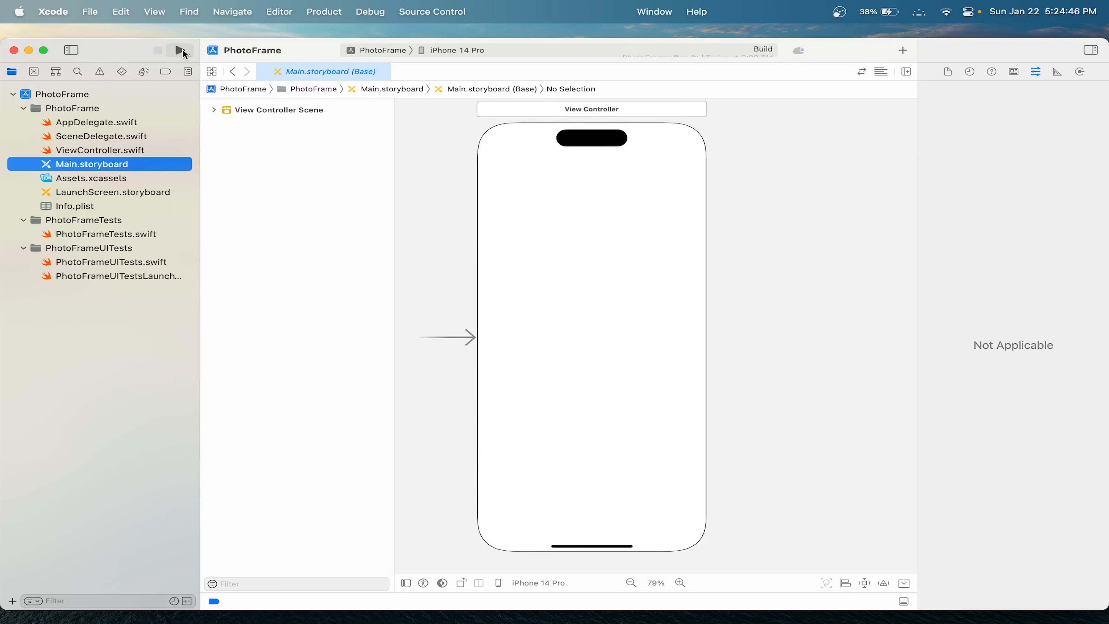
pyautogui.click(180, 50)
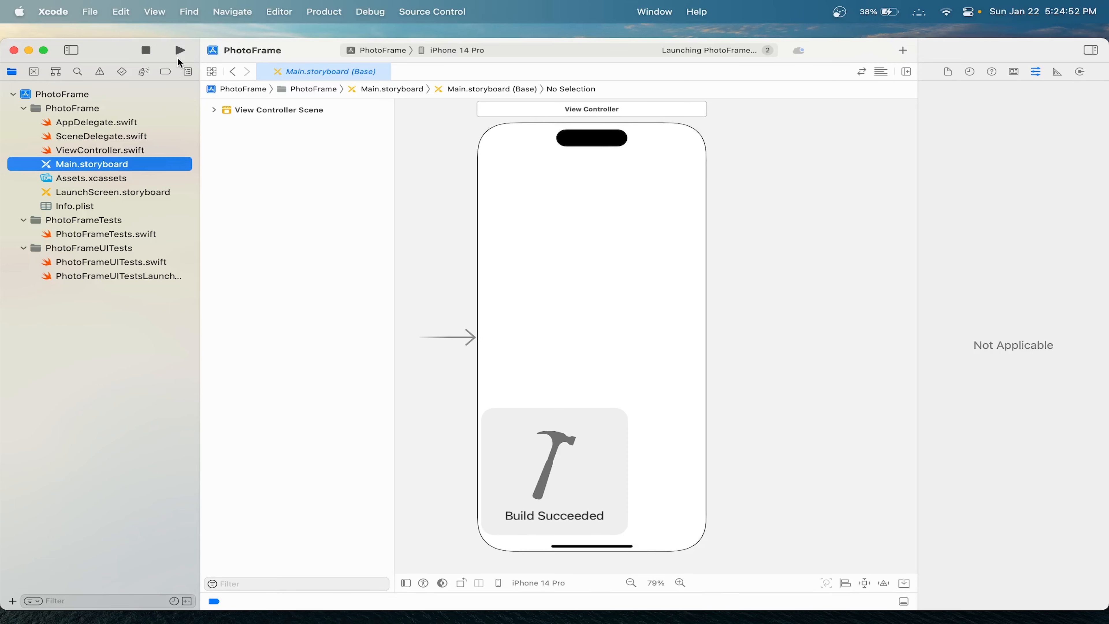
pyautogui.click(181, 50)
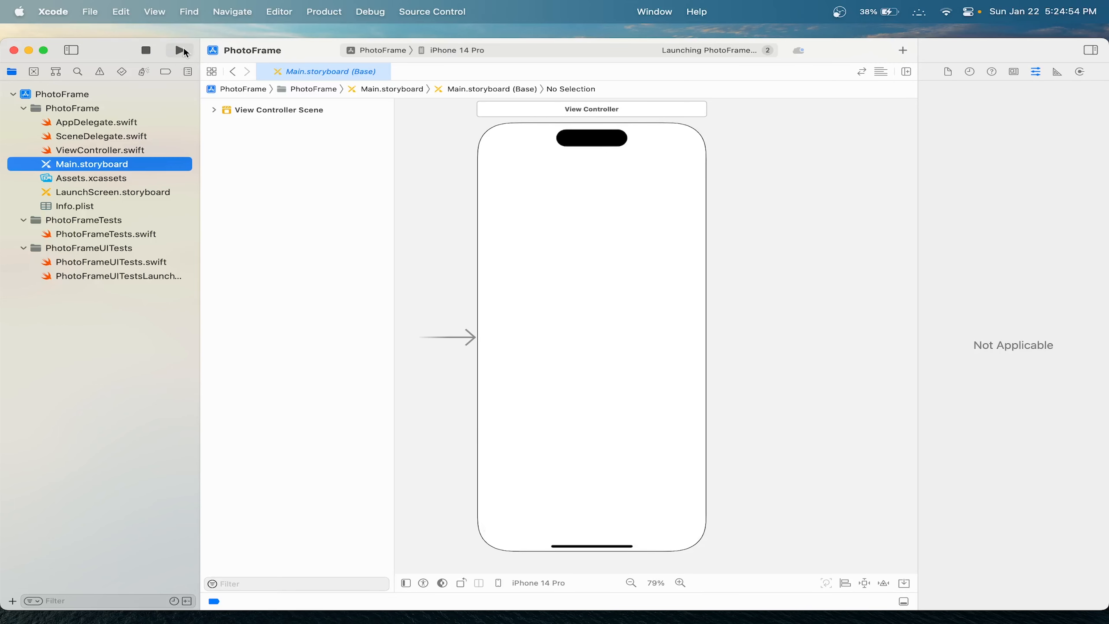
pyautogui.click(182, 50)
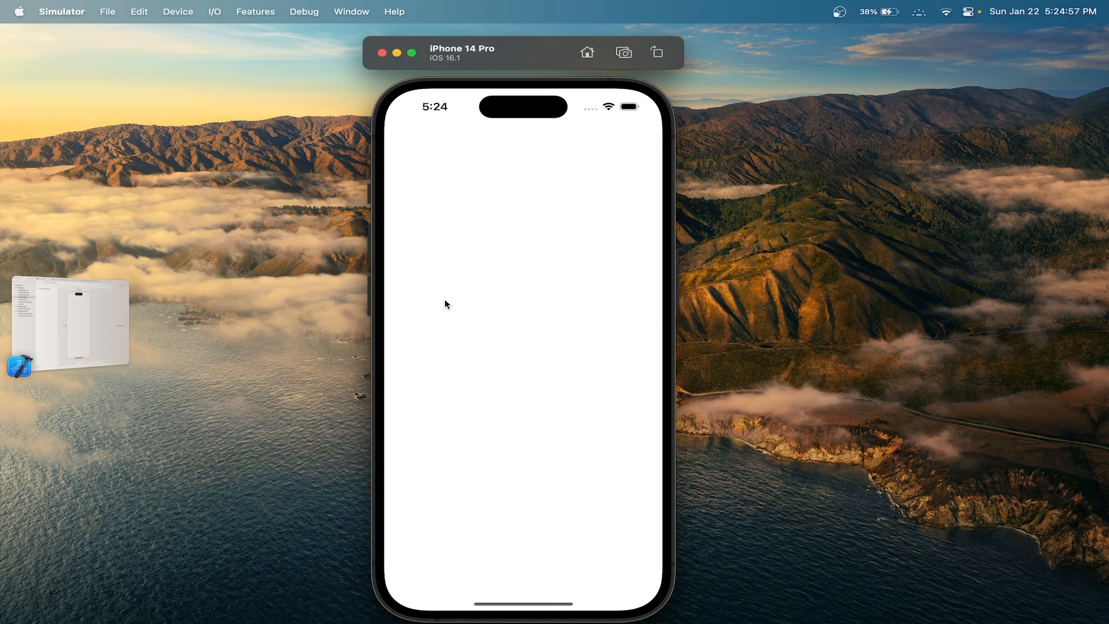
pyautogui.moveTo(529, 333)
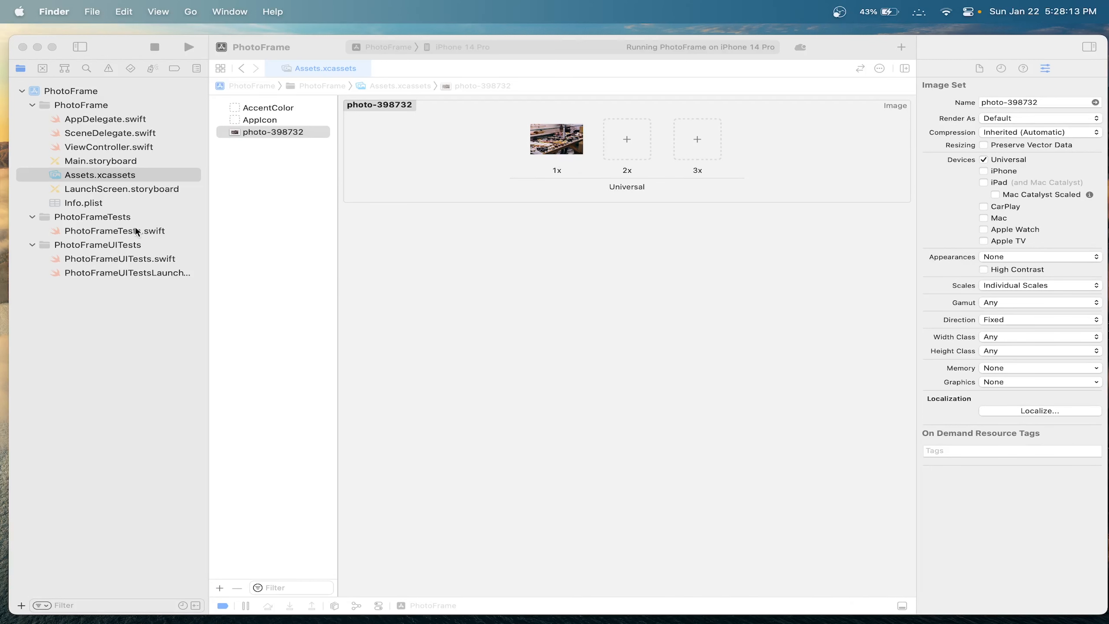
pyautogui.moveTo(118, 161)
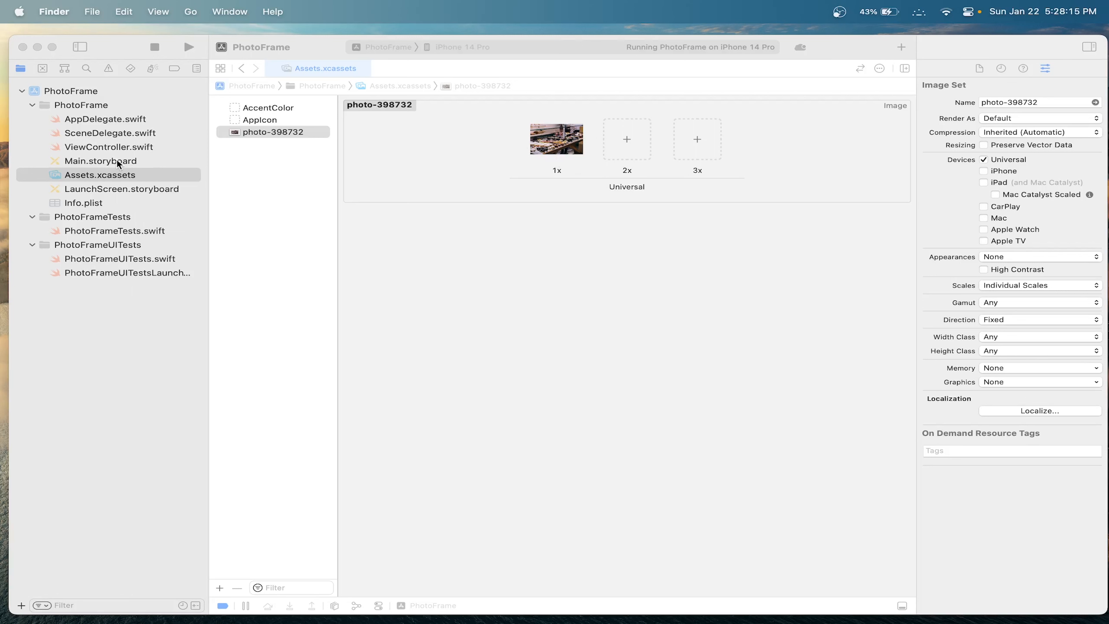
# - Reopen Main.storyboard after adding the photo-398732 image set
pyautogui.click(98, 160)
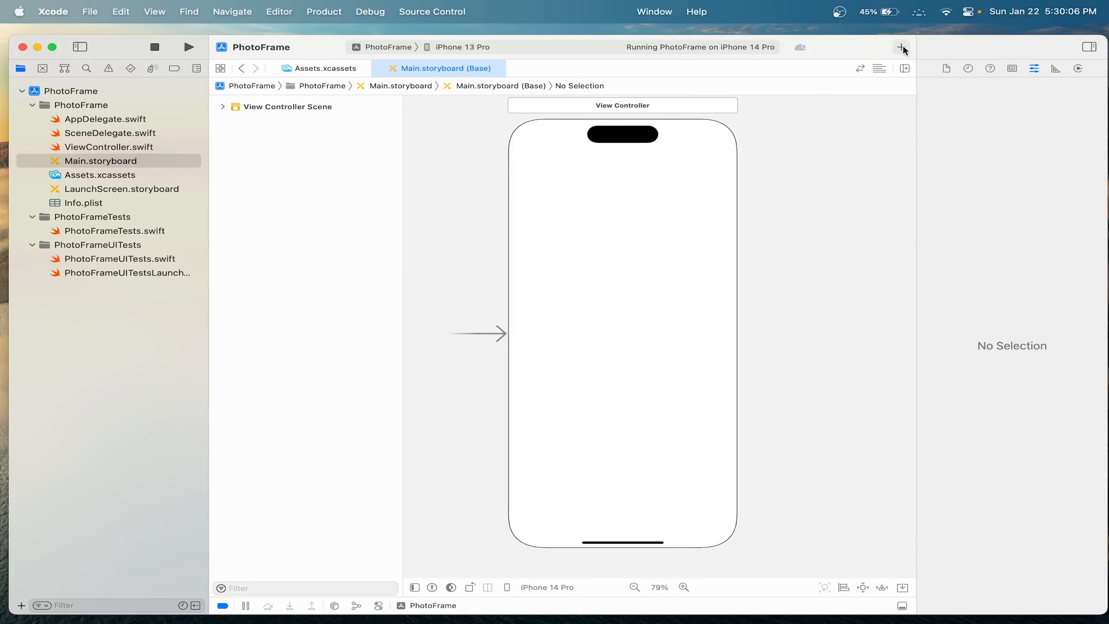
# - Add a View from the library onto the screen and colour it System Brown
pyautogui.click(902, 47)
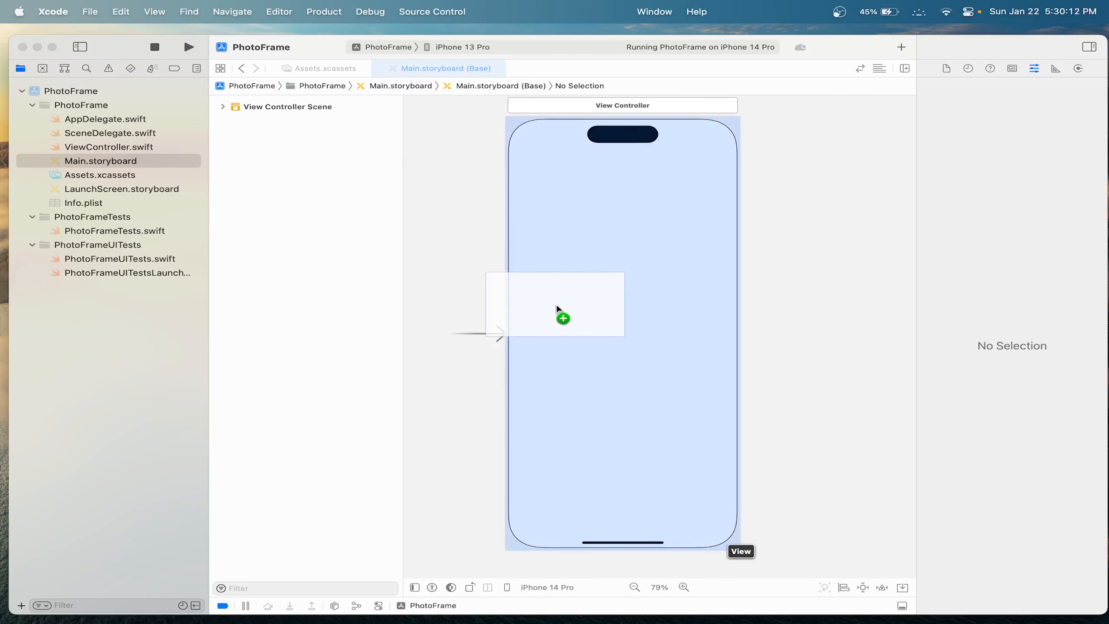
pyautogui.click(560, 304)
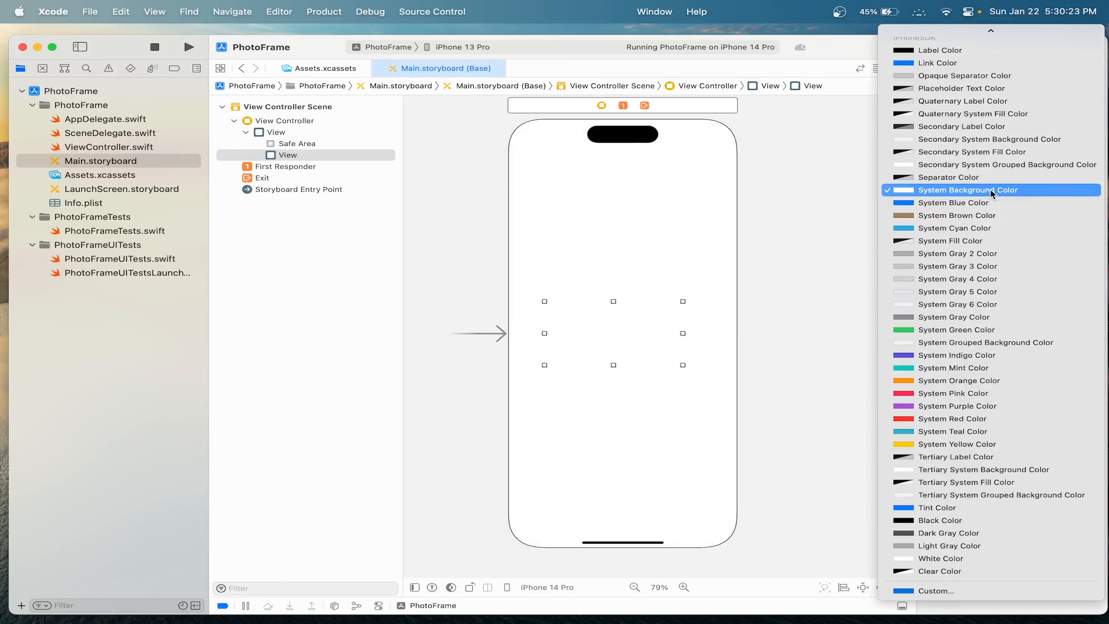
pyautogui.click(958, 215)
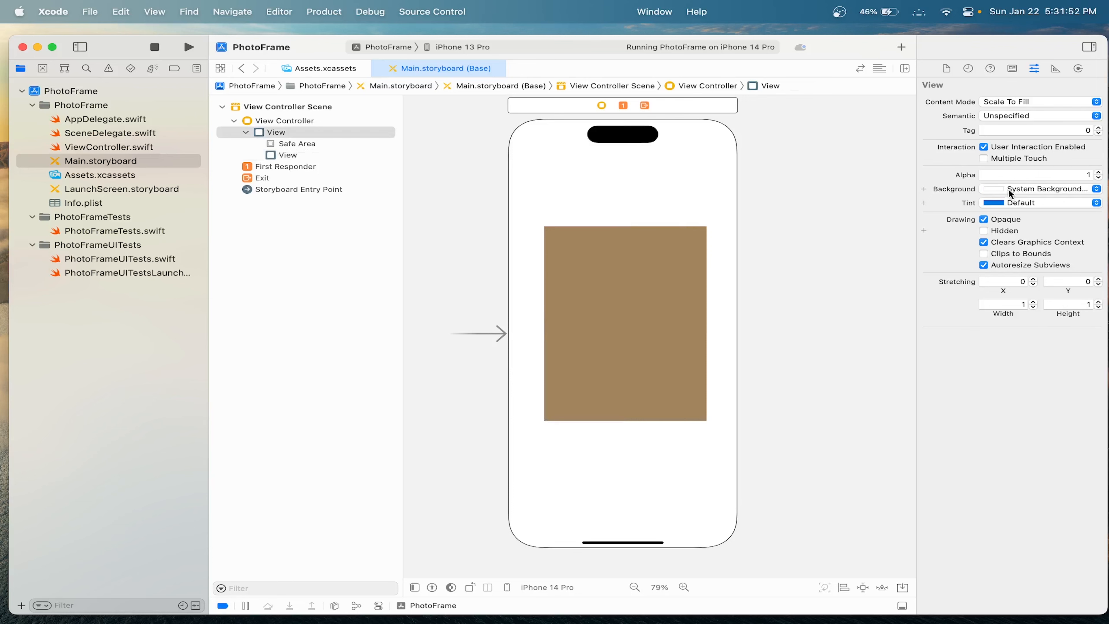
# - Set the root view's background to System Gray 4 Color
pyautogui.click(1040, 189)
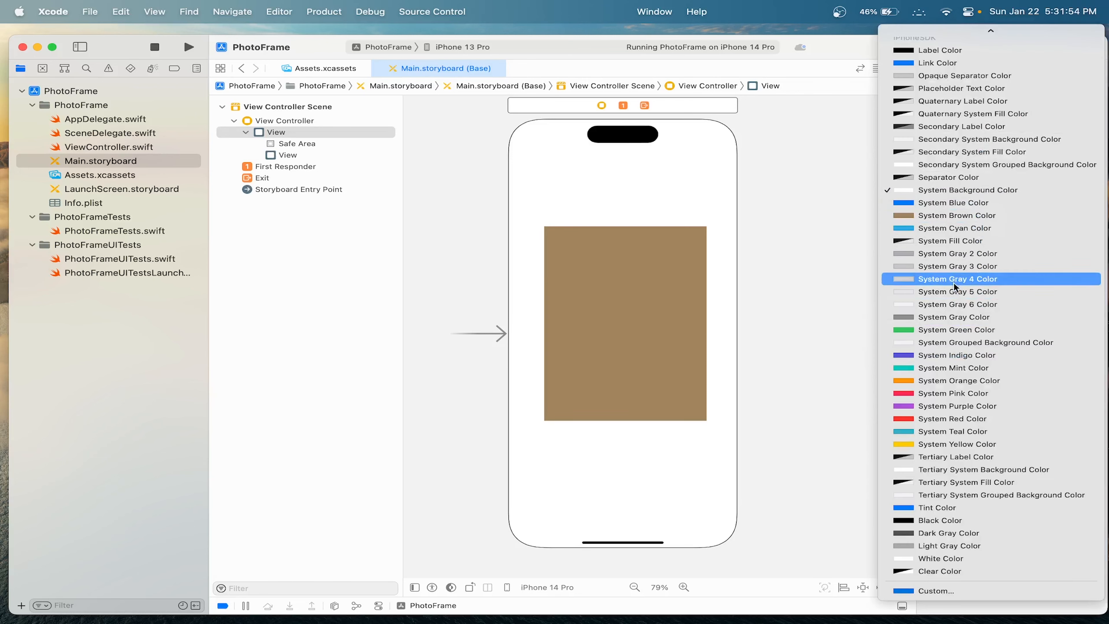
pyautogui.click(958, 215)
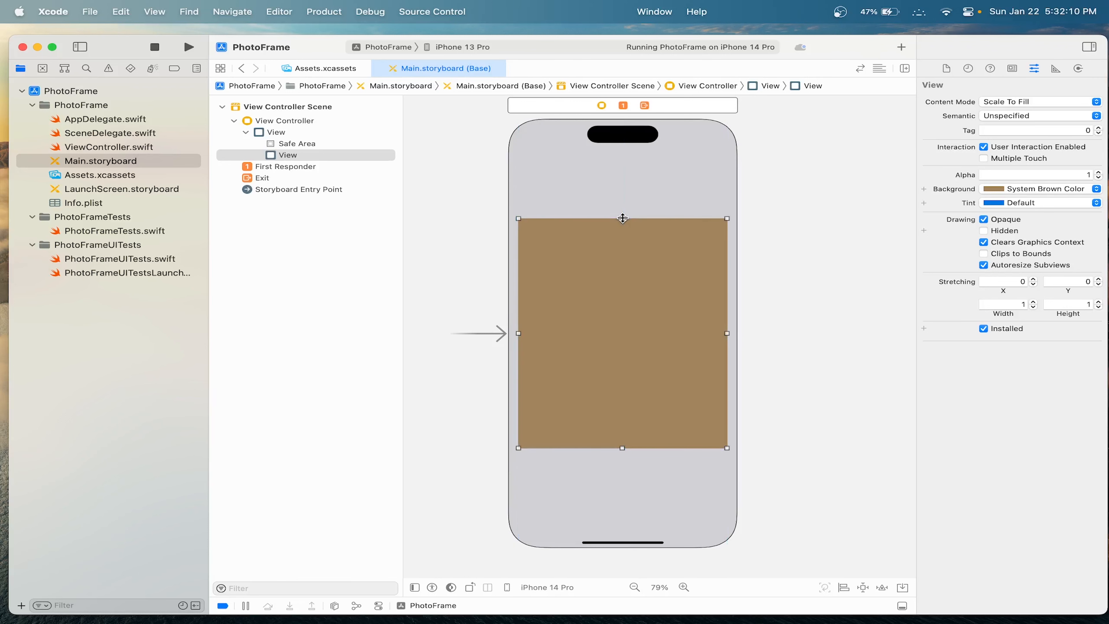
# - Search the library for 'Image' and place an Image View inside the brown view
pyautogui.click(901, 47)
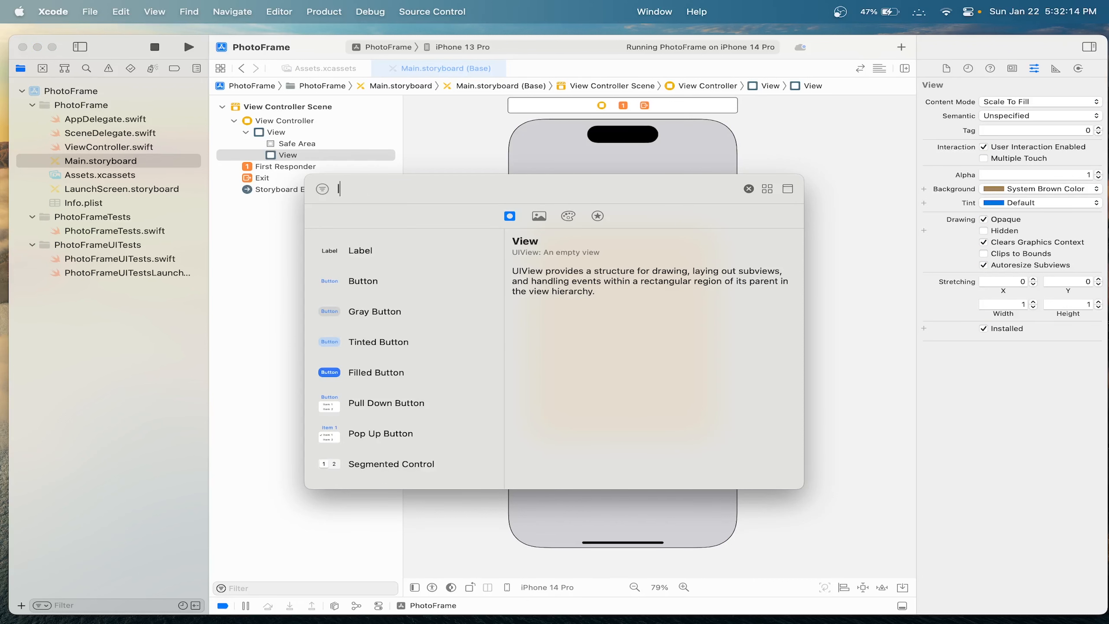
pyautogui.write('Image')
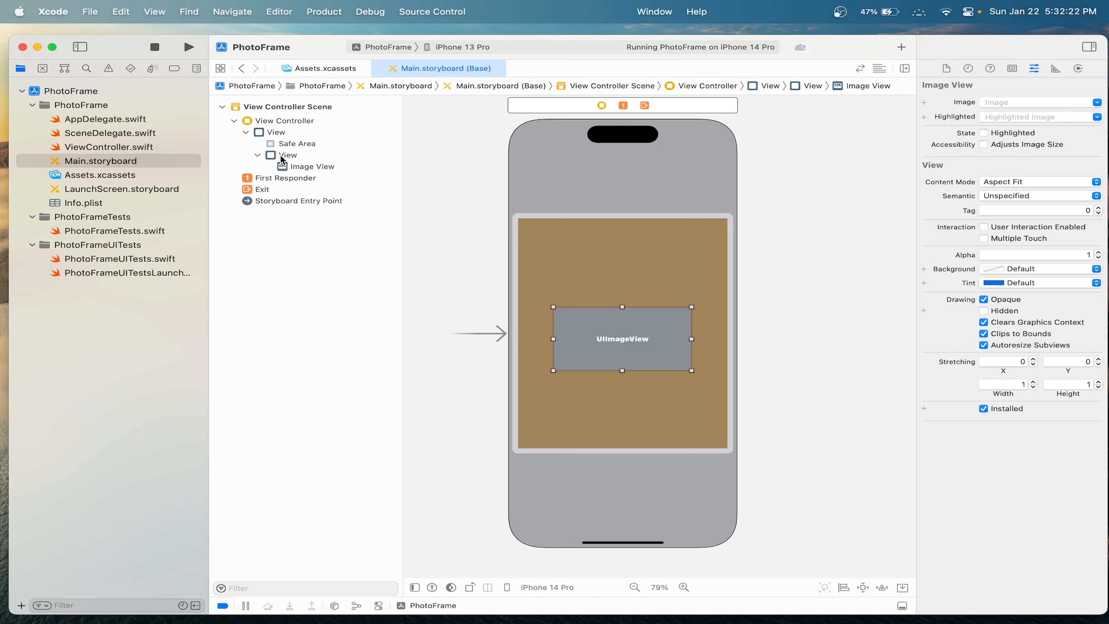
pyautogui.moveTo(387, 226)
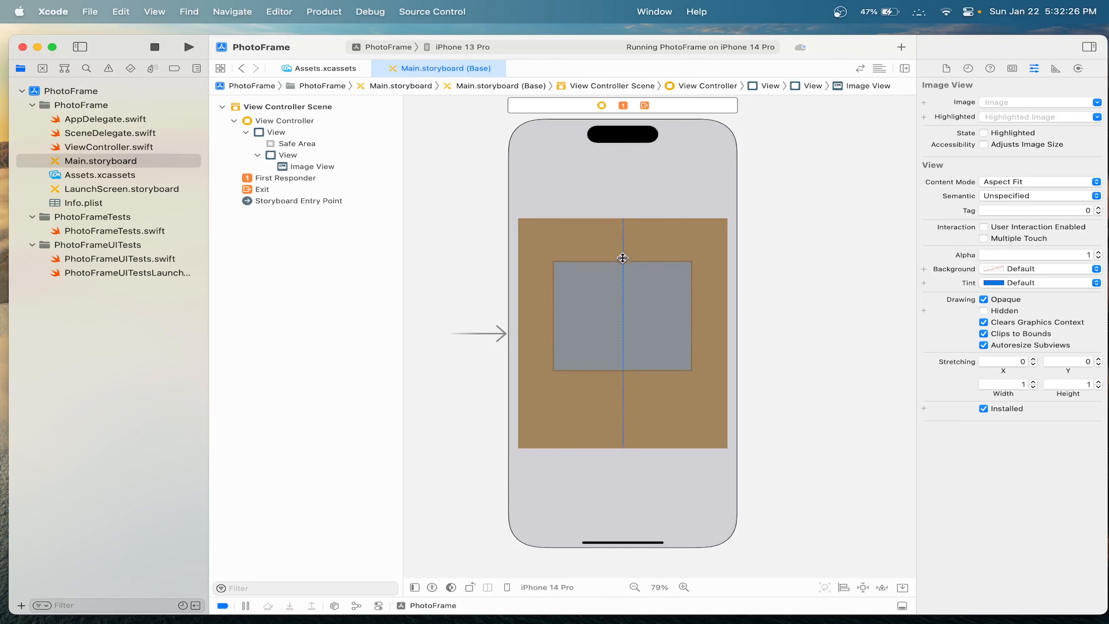
pyautogui.click(621, 257)
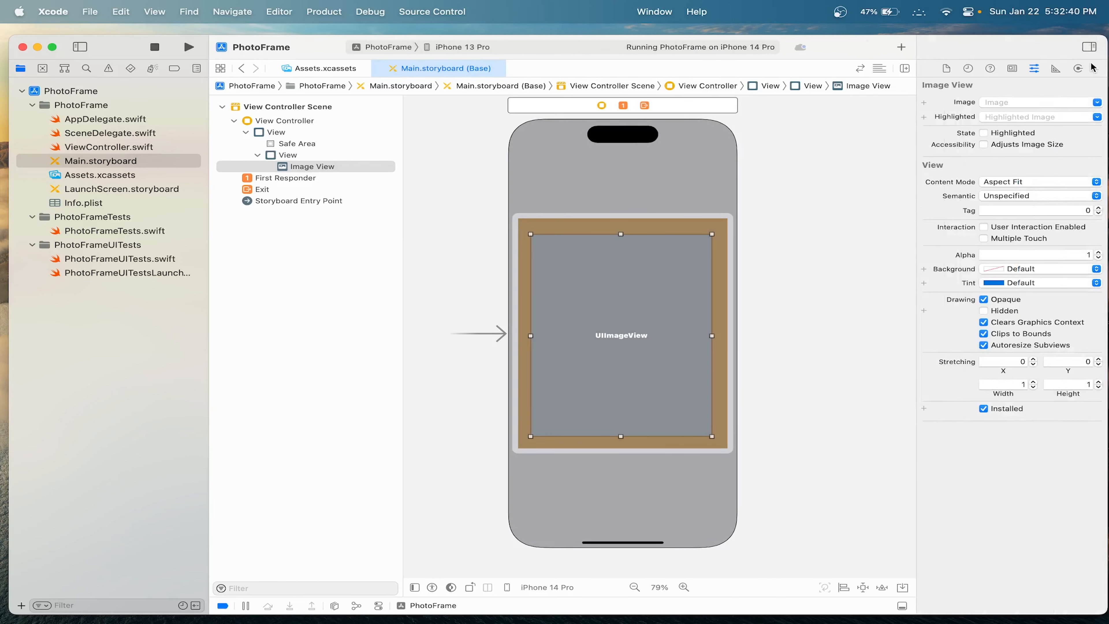
pyautogui.moveTo(1097, 103)
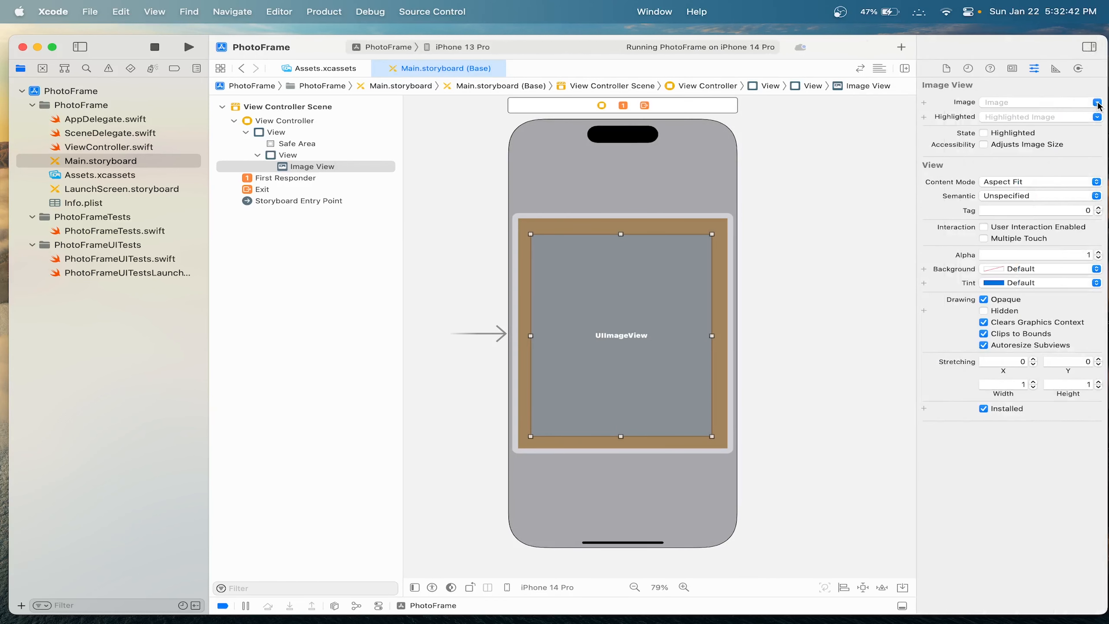
# - Show photo-398732 in the image view with Aspect Fill content mode
pyautogui.click(1097, 102)
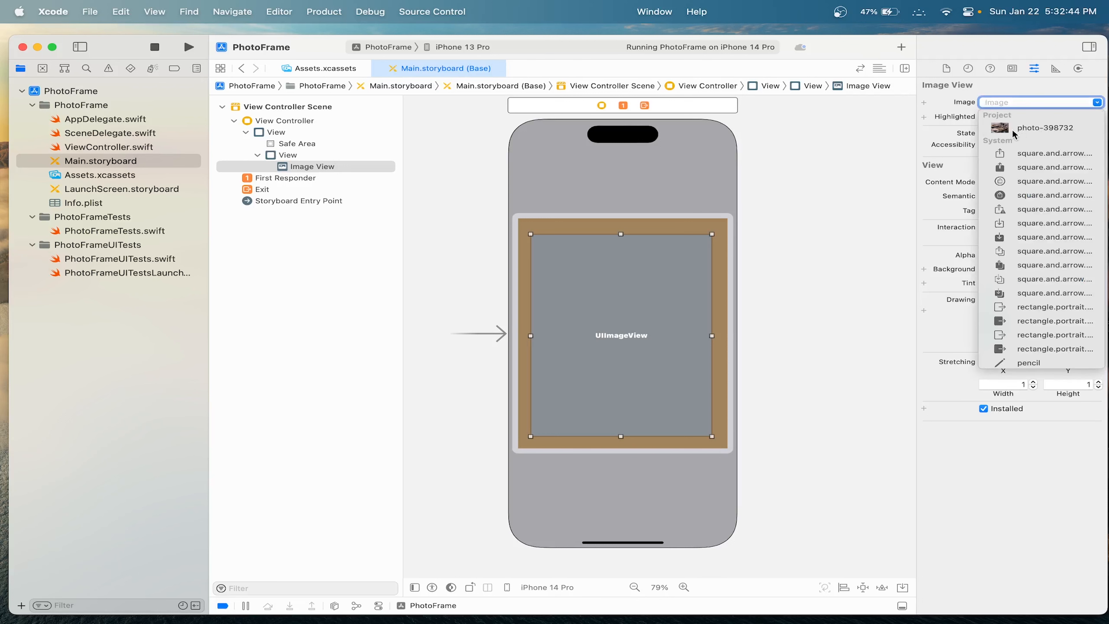
pyautogui.click(1045, 128)
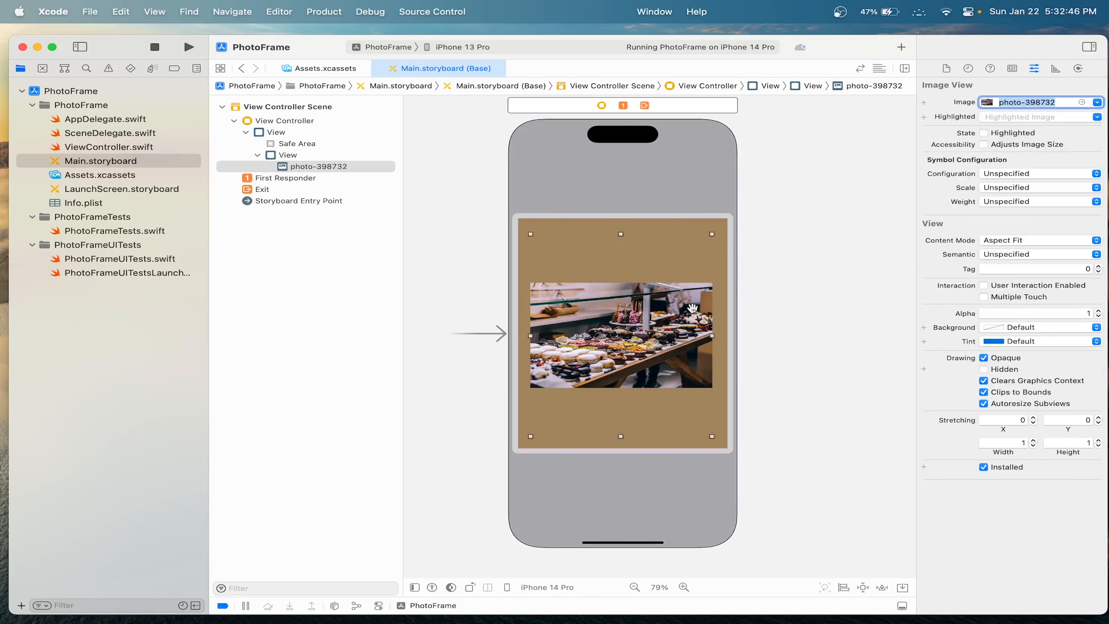
pyautogui.click(1037, 240)
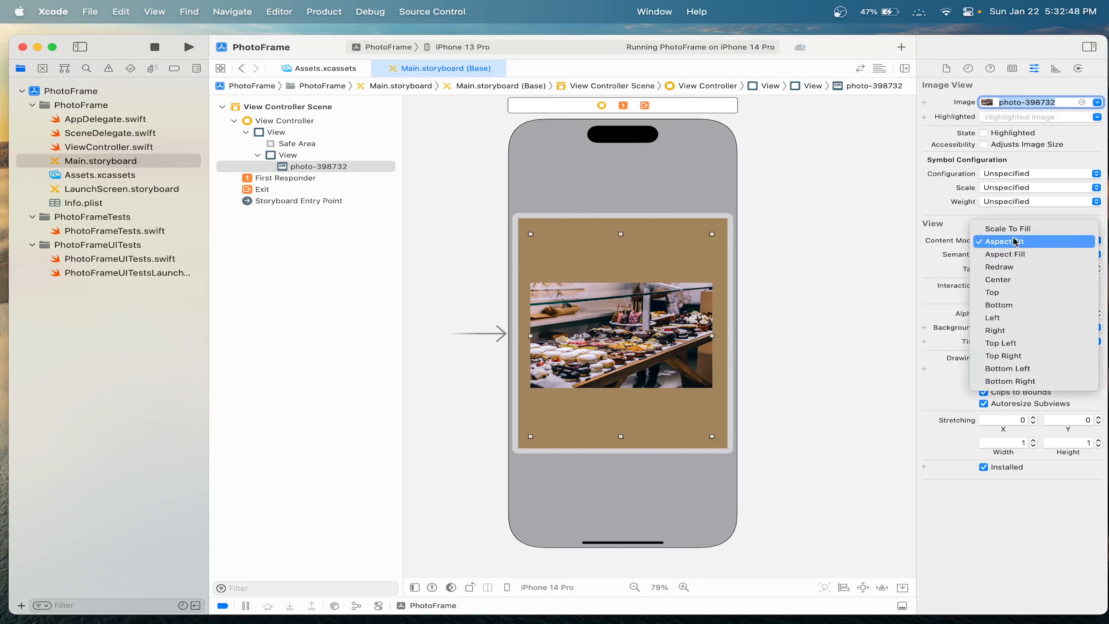
pyautogui.moveTo(1021, 296)
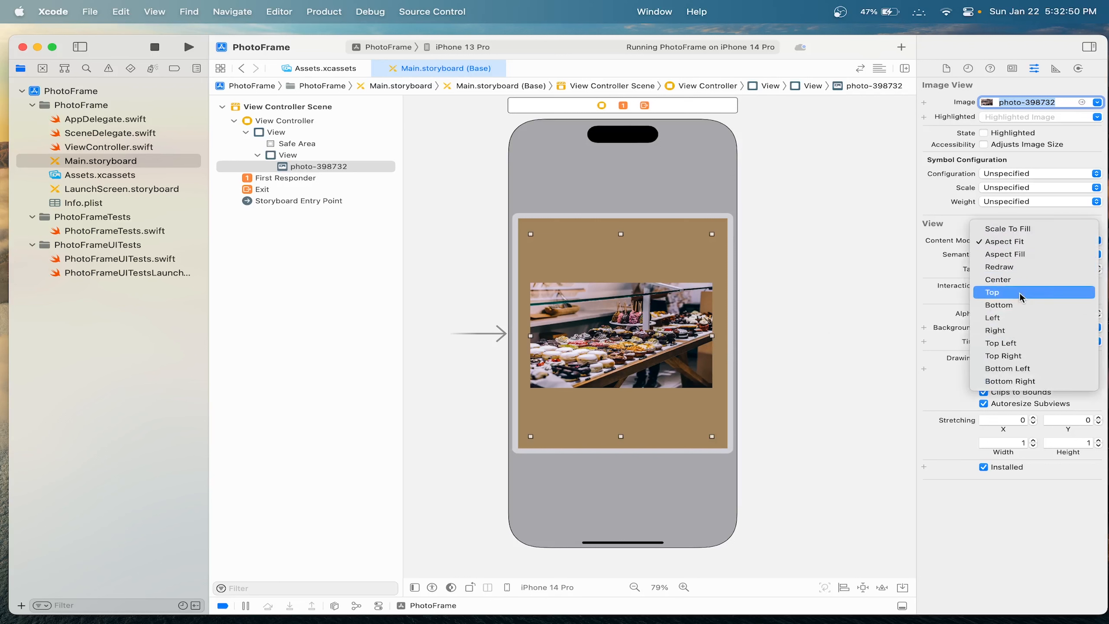
pyautogui.moveTo(998, 267)
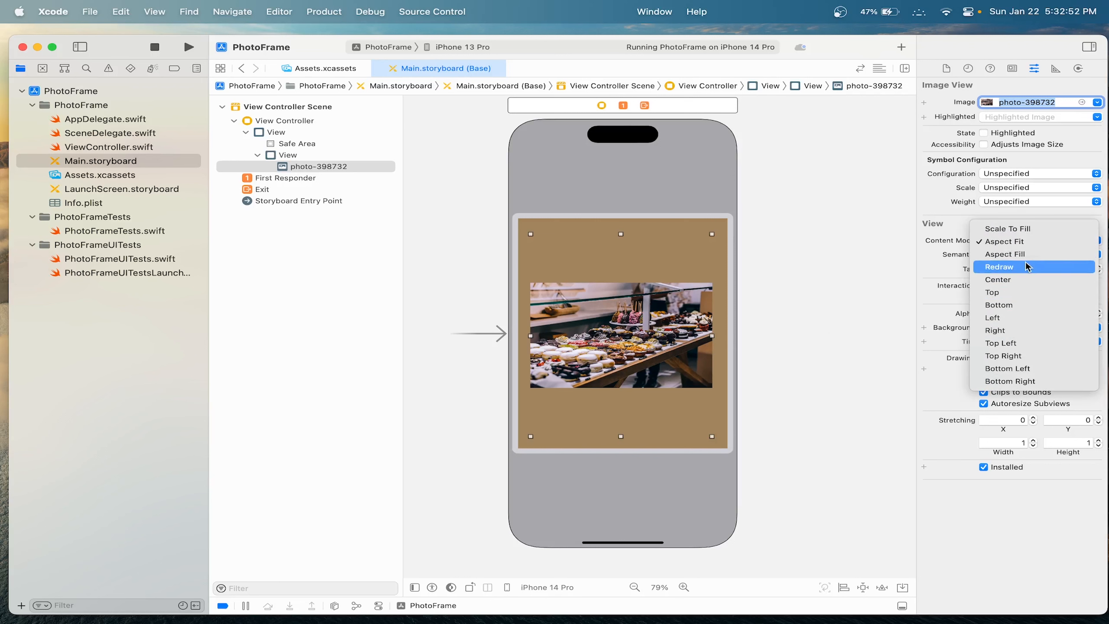
pyautogui.click(1005, 254)
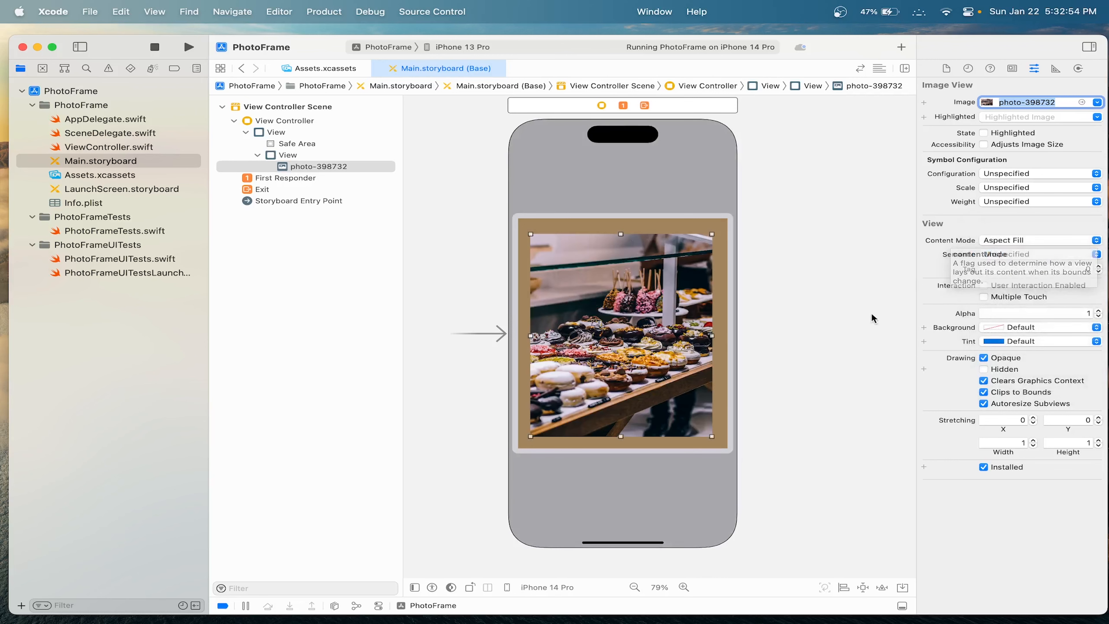
pyautogui.click(838, 276)
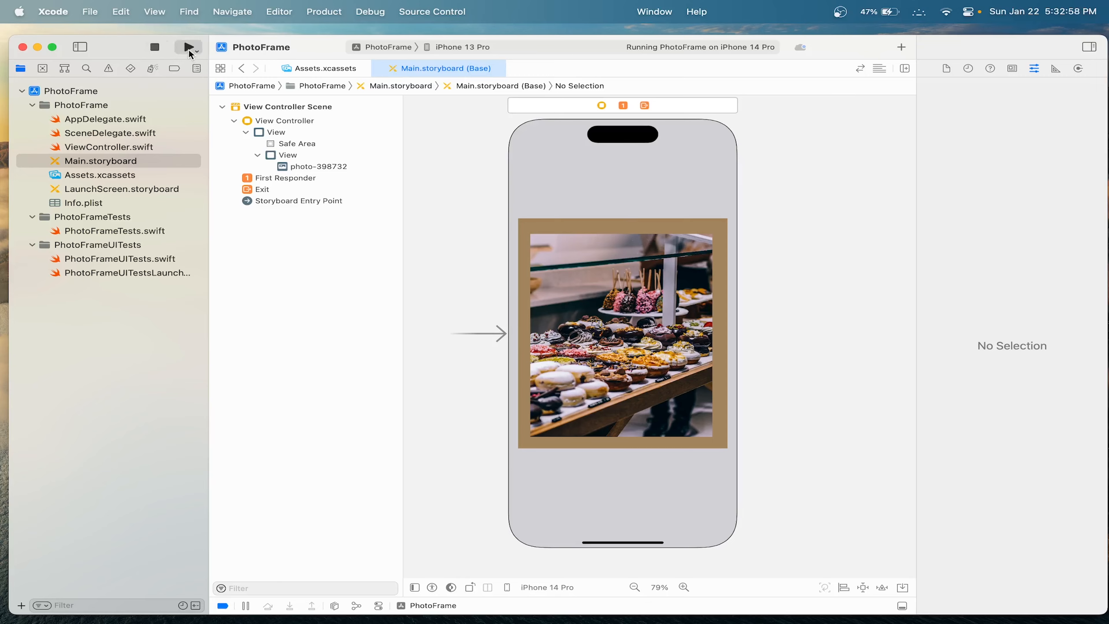
# - Rerun PhotoFrame, replacing the running instance, to show the framed donut photo
pyautogui.click(189, 48)
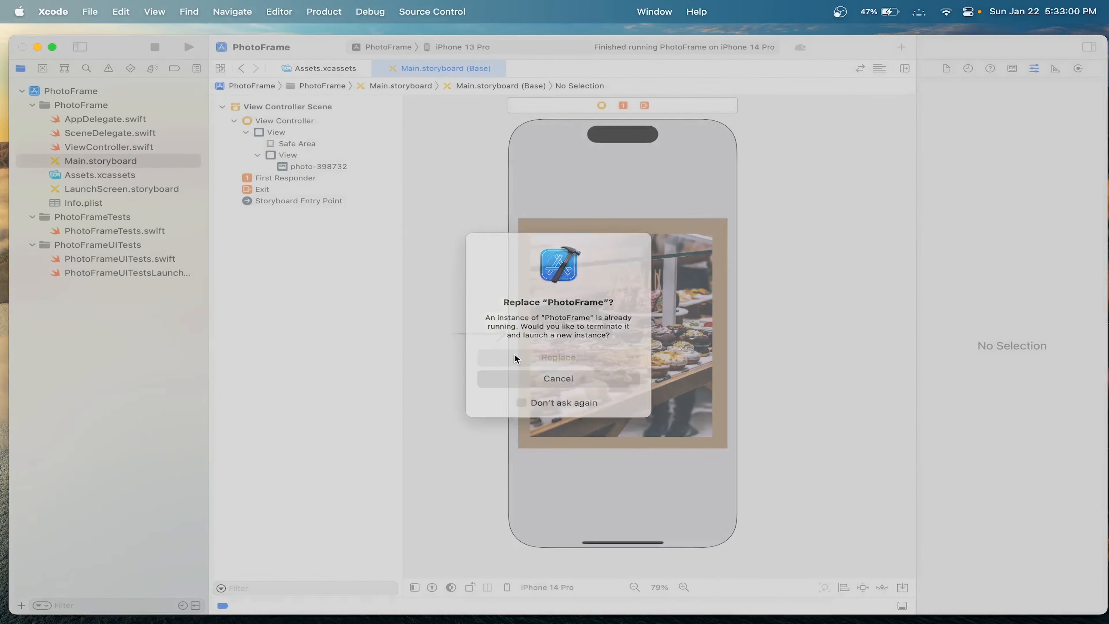
pyautogui.click(558, 356)
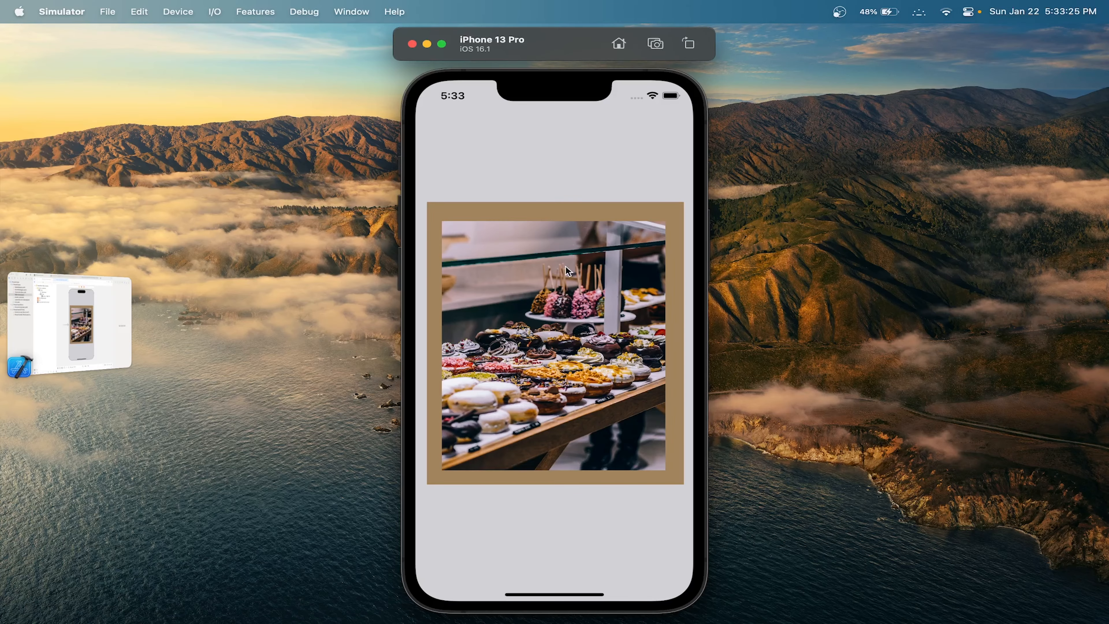
pyautogui.moveTo(470, 71)
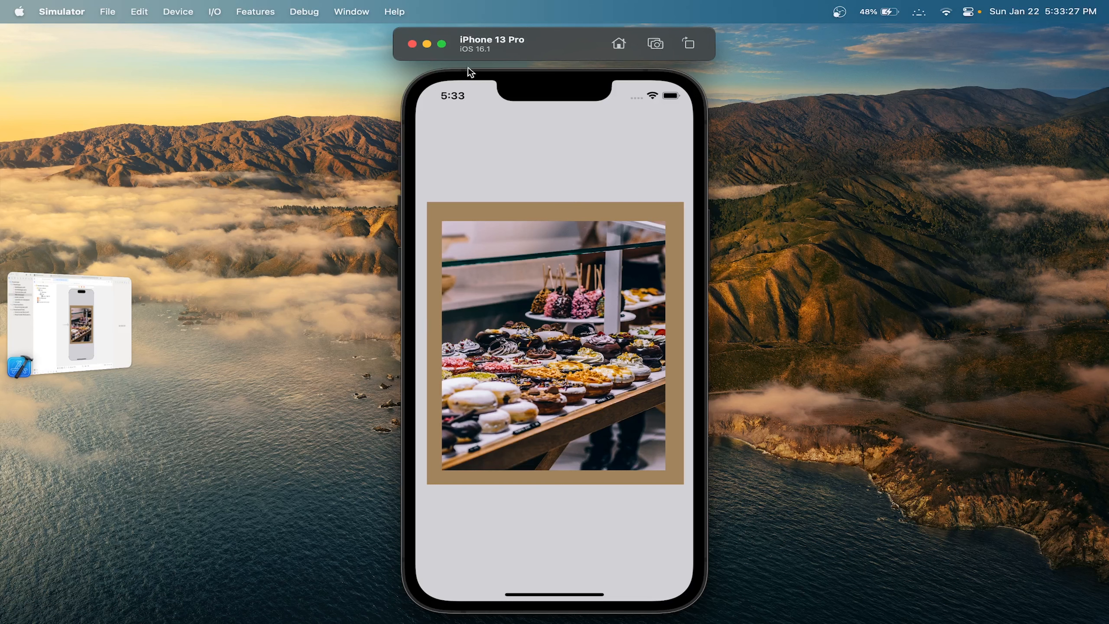